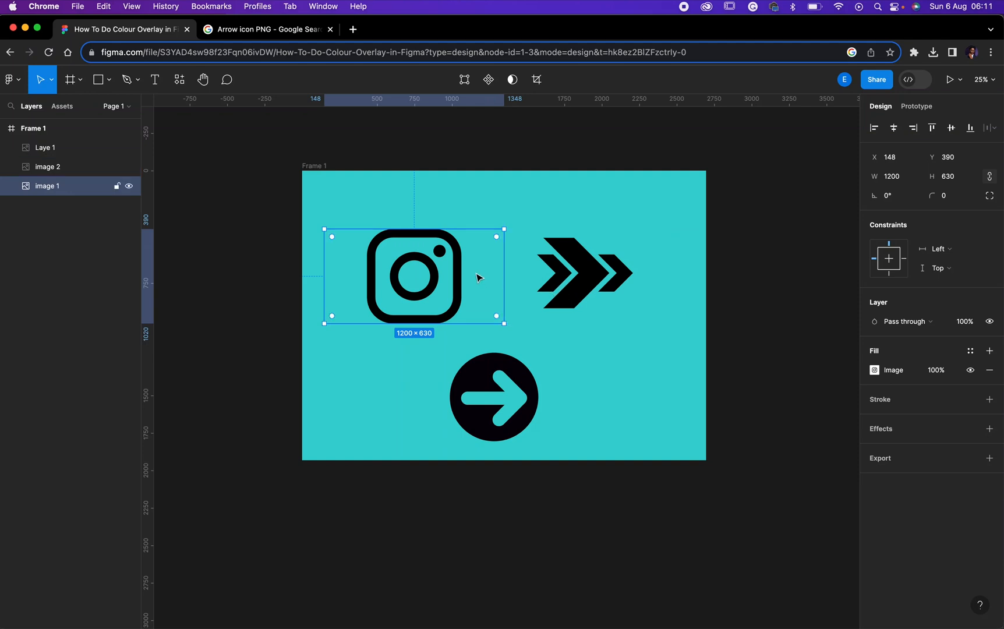
{"action": "mouse_move", "coordinate": [545, 158]}
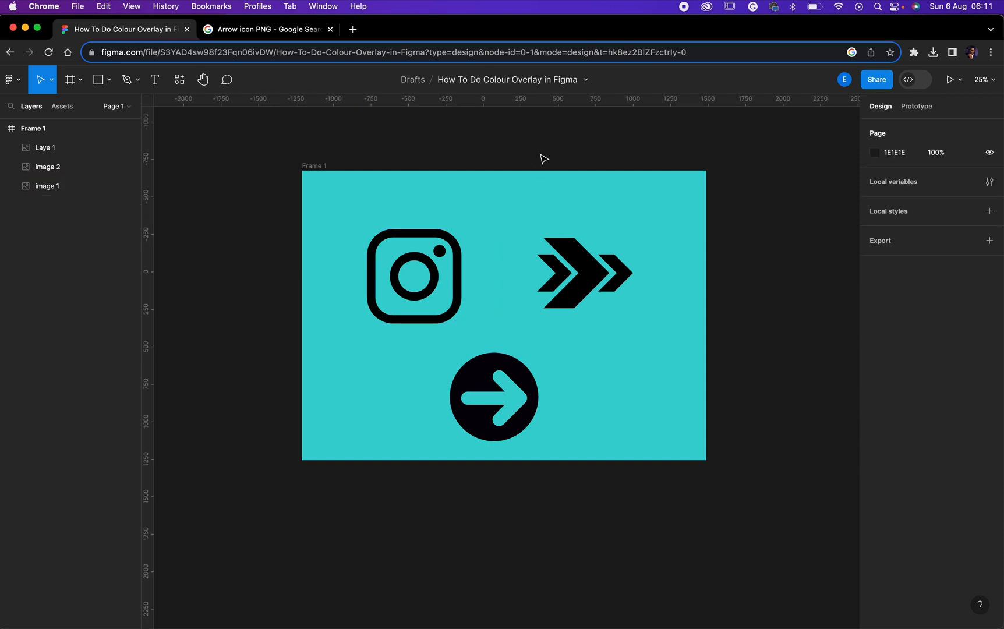
{"action": "mouse_move", "coordinate": [424, 137]}
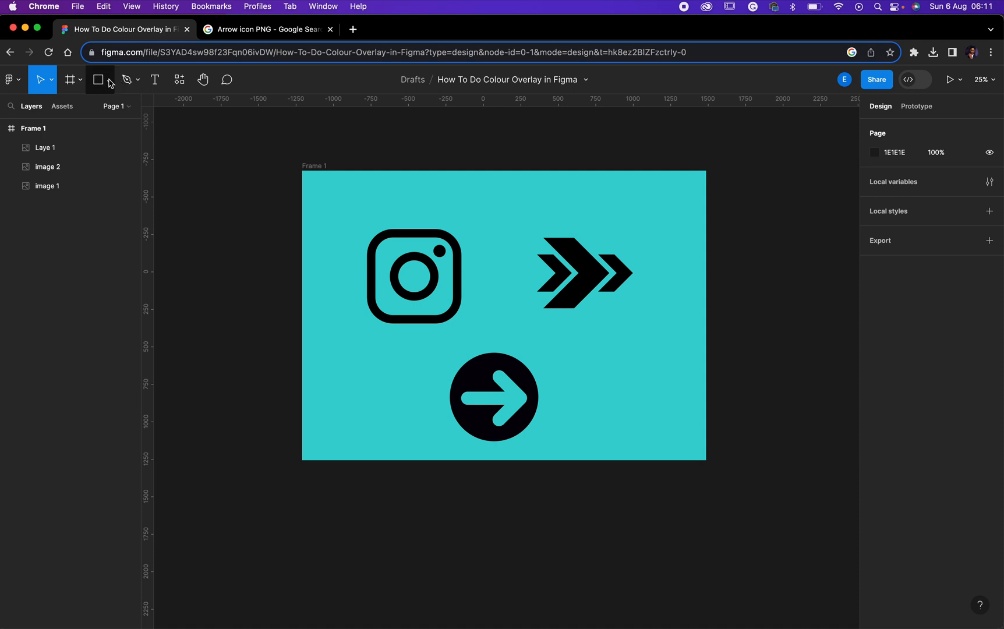
Select the Instagram icon, then switch the shape tool from Rectangle to Ellipse.
{"action": "left_click", "coordinate": [413, 275]}
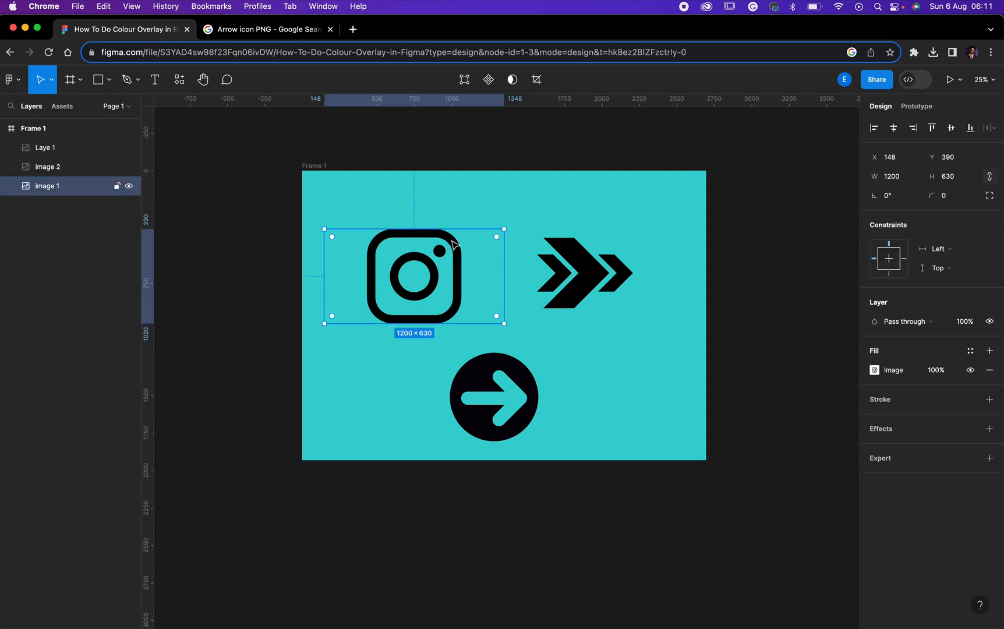
{"action": "left_click", "coordinate": [567, 285]}
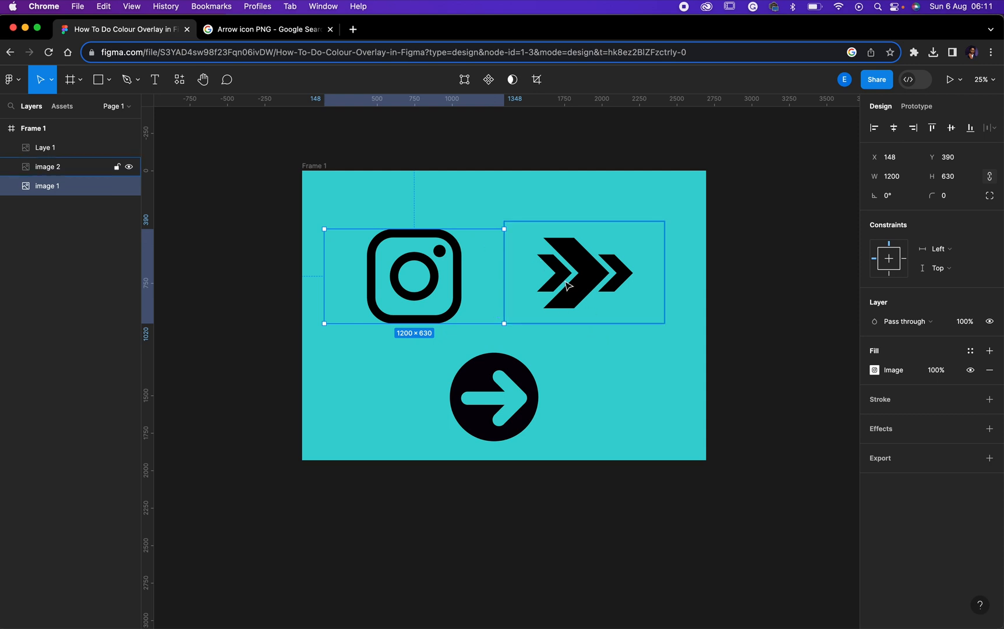
{"action": "mouse_move", "coordinate": [606, 244]}
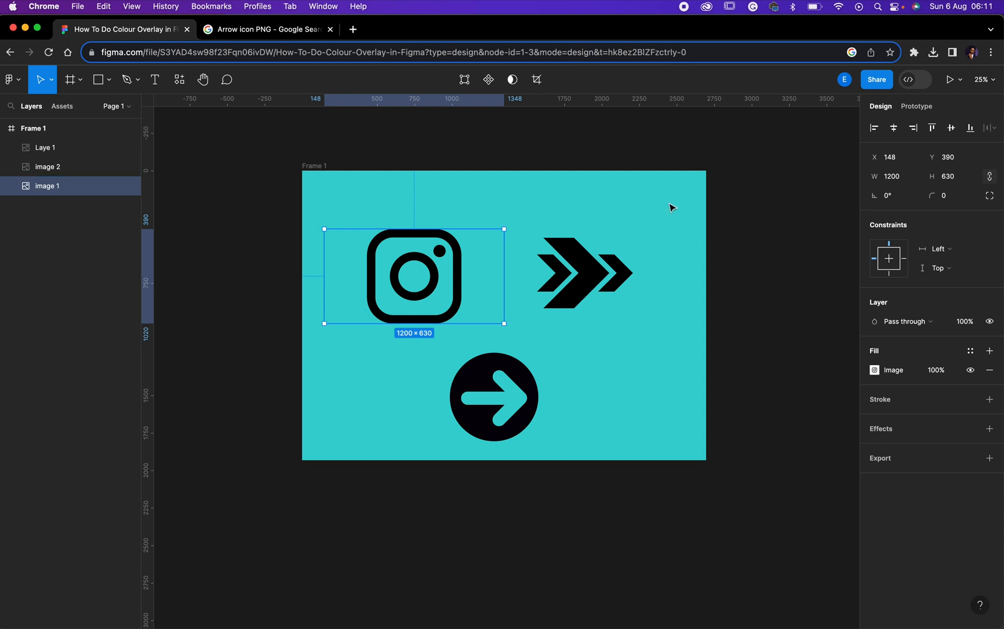
{"action": "mouse_move", "coordinate": [104, 103]}
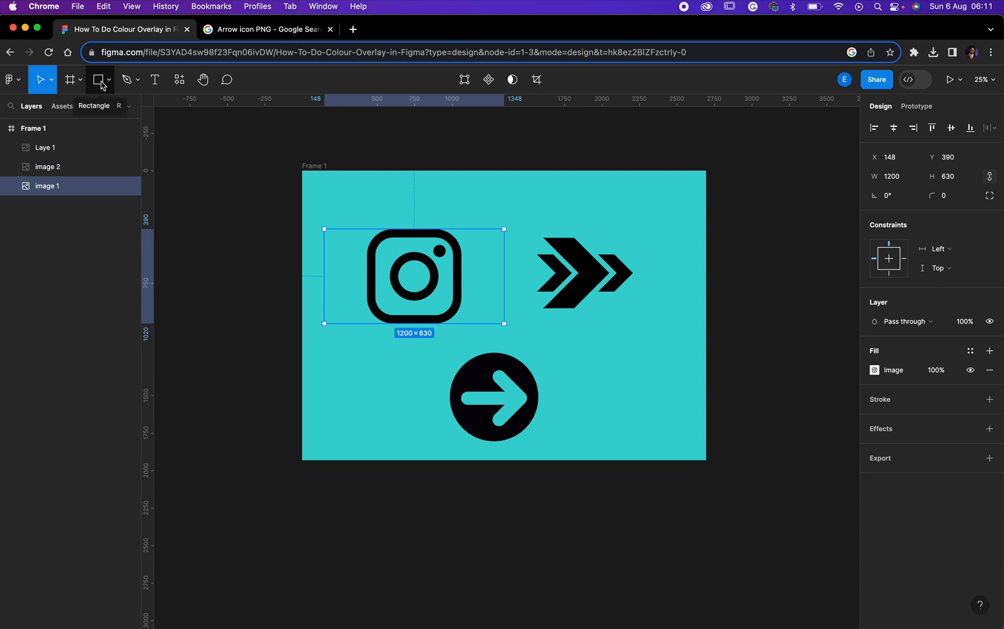
{"action": "left_click", "coordinate": [98, 79]}
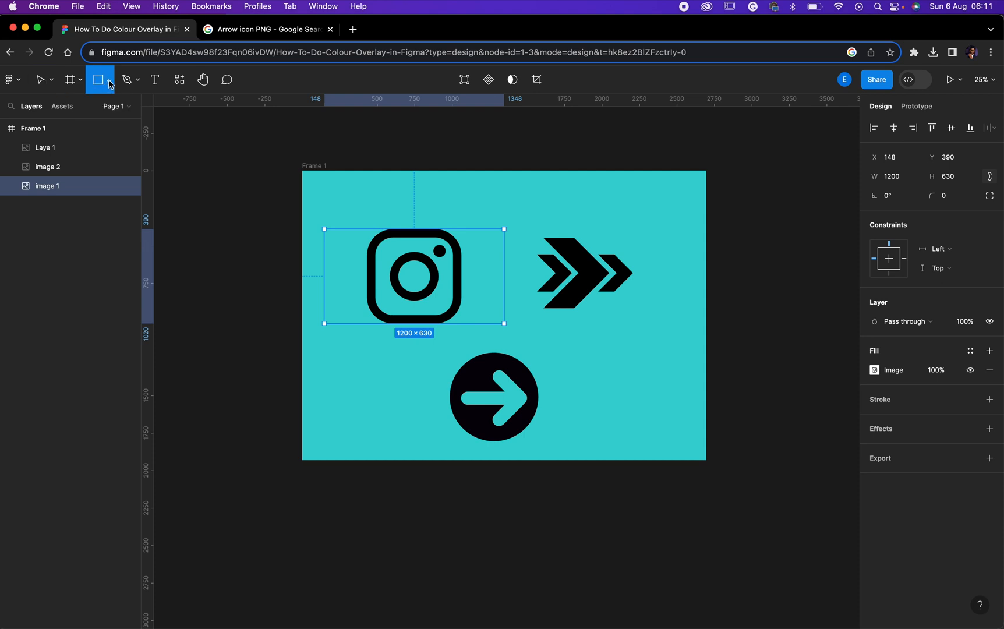
{"action": "left_click", "coordinate": [108, 79]}
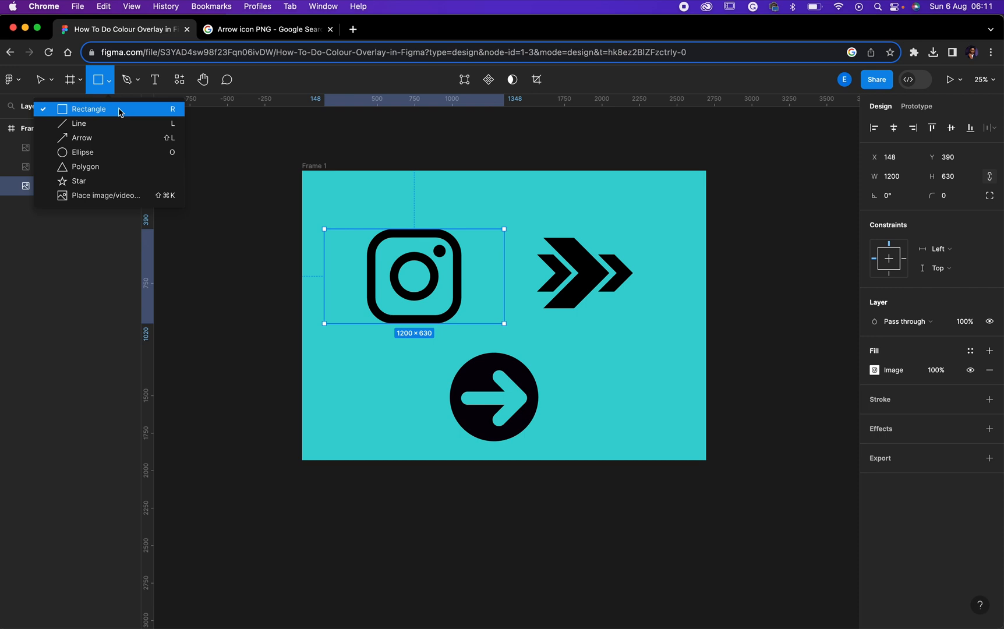
{"action": "mouse_move", "coordinate": [120, 153]}
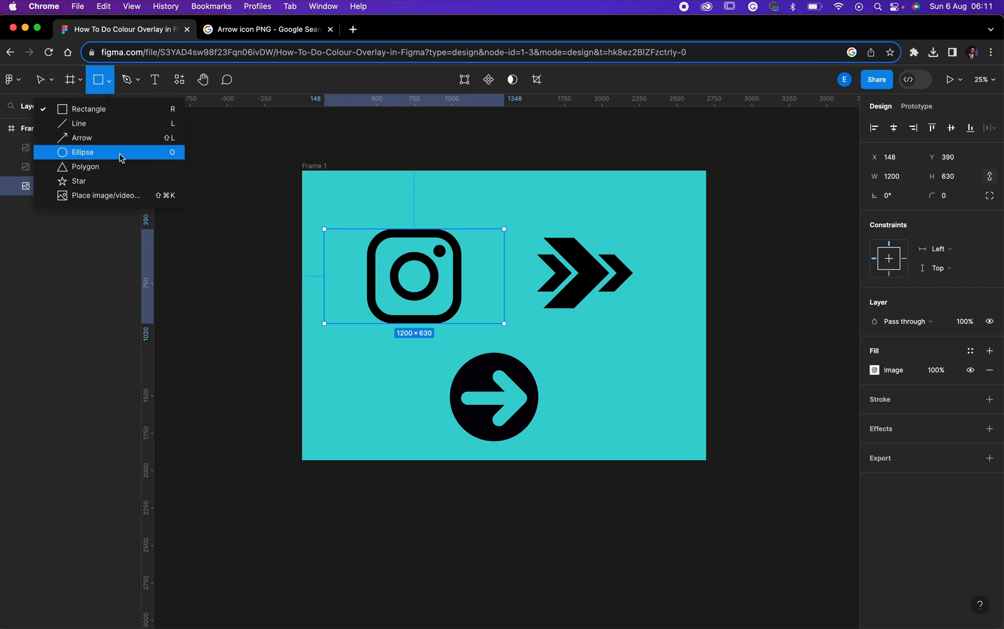
{"action": "left_click", "coordinate": [82, 152]}
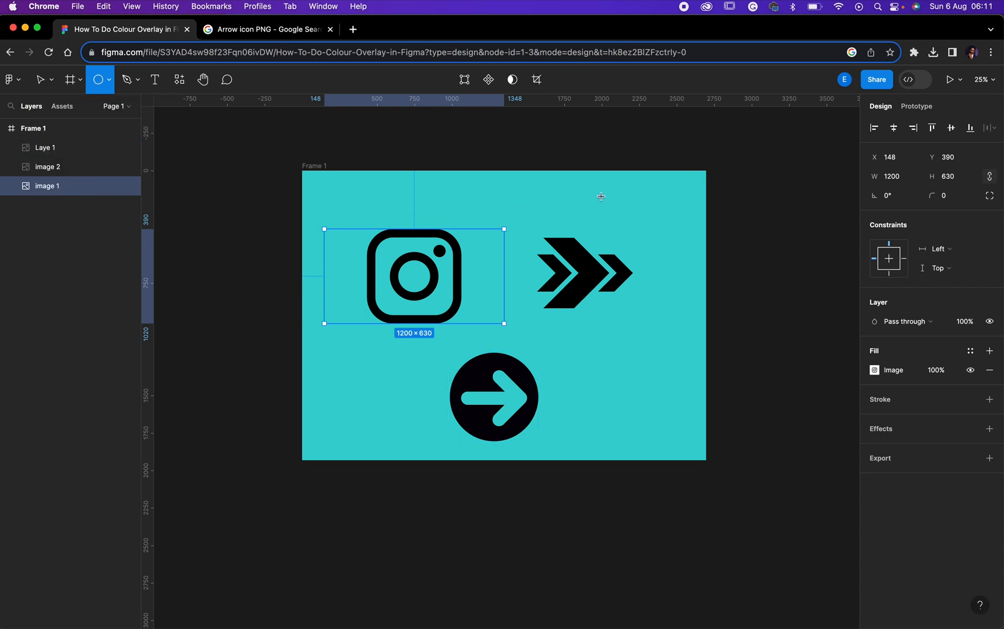
{"action": "mouse_move", "coordinate": [597, 191]}
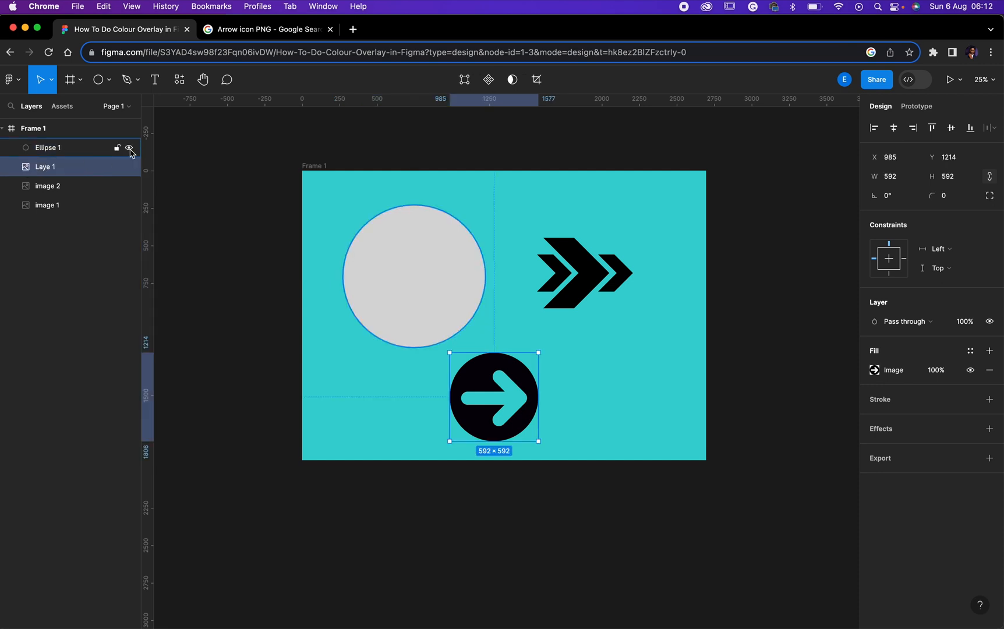
Toggle Ellipse 1's visibility off and back on, then select it in Layers.
{"action": "left_click", "coordinate": [130, 148]}
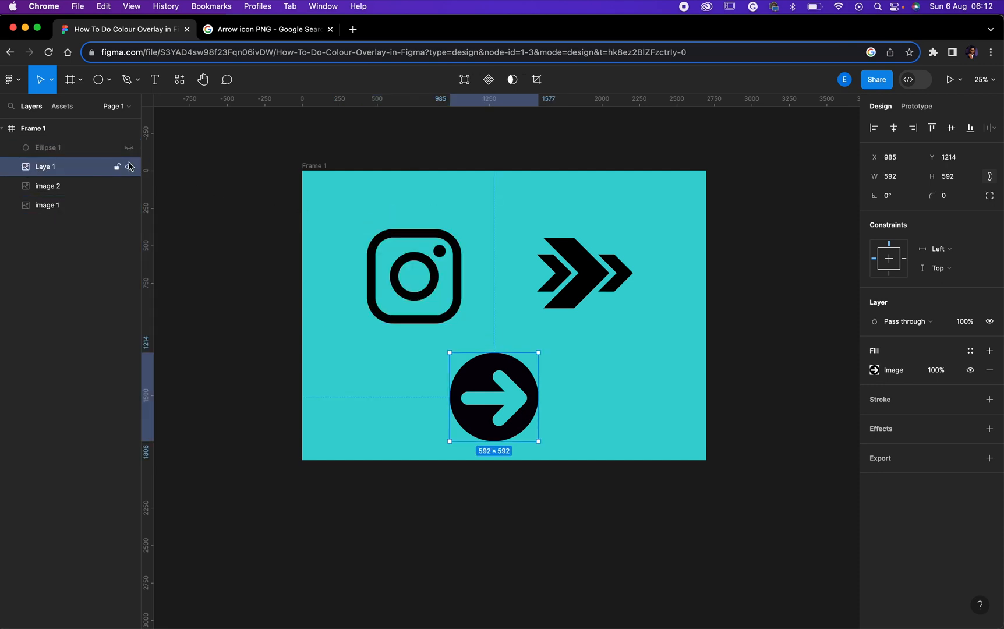
{"action": "left_click", "coordinate": [129, 167]}
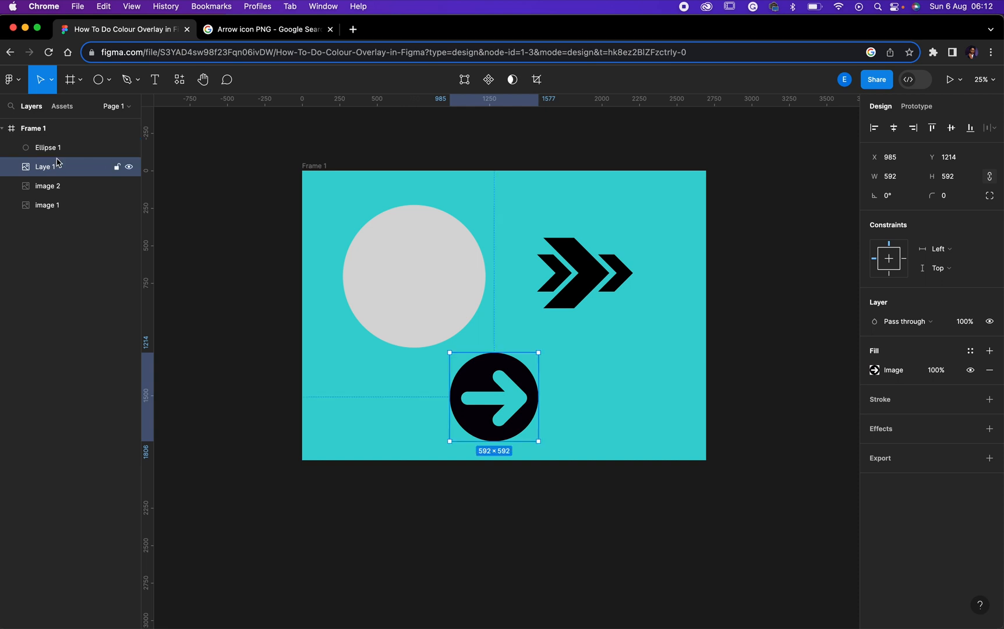
{"action": "left_click", "coordinate": [46, 147]}
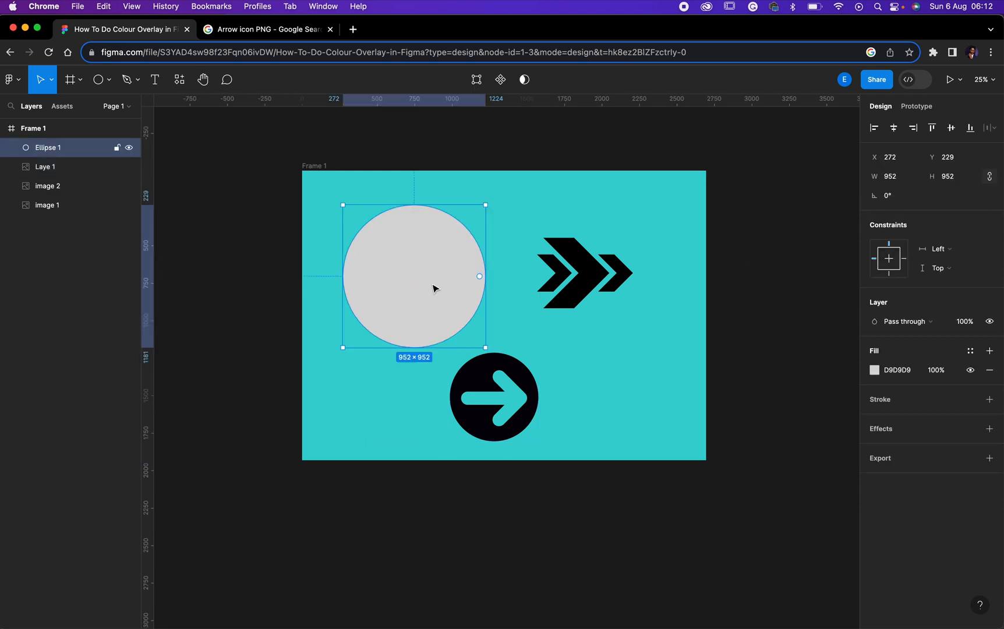
{"action": "mouse_move", "coordinate": [439, 313]}
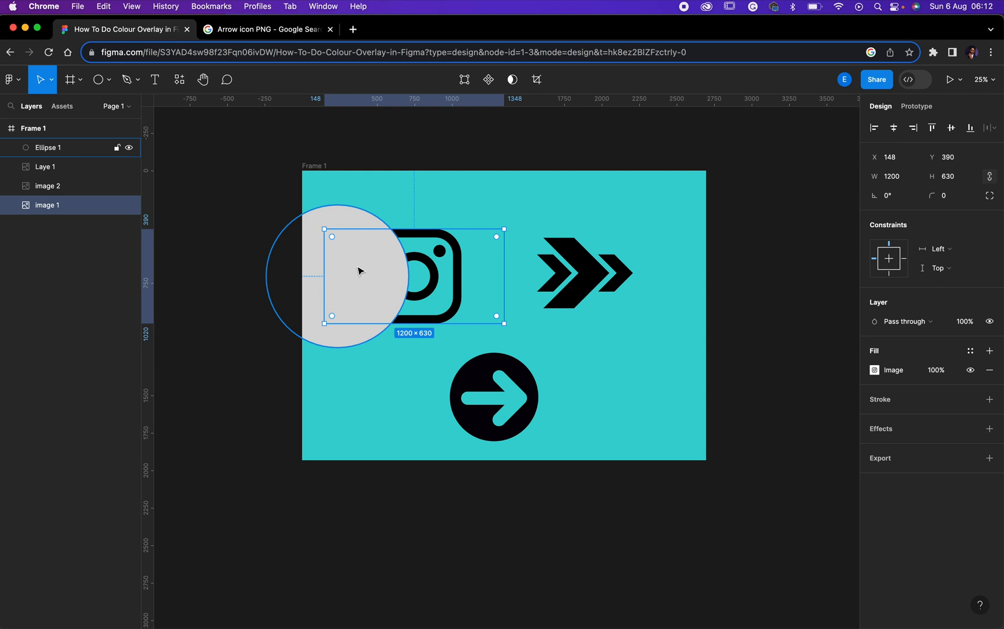
Add the Instagram image layer to the grey circle selection.
{"action": "left_click", "coordinate": [320, 276]}
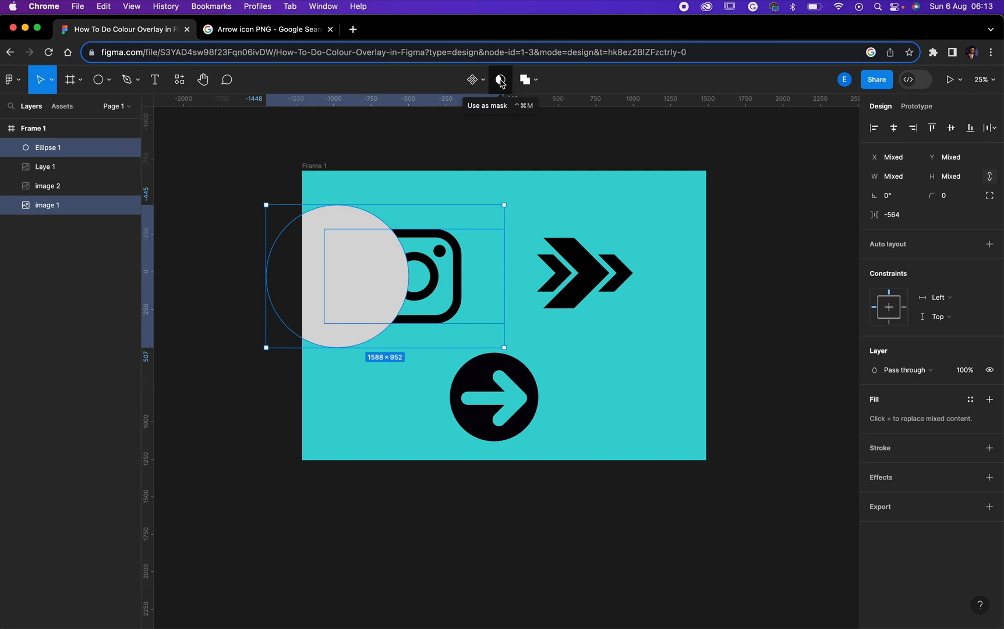
Apply Use as Mask to the circle and Instagram icon, then select Ellipse 1.
{"action": "left_click", "coordinate": [501, 80]}
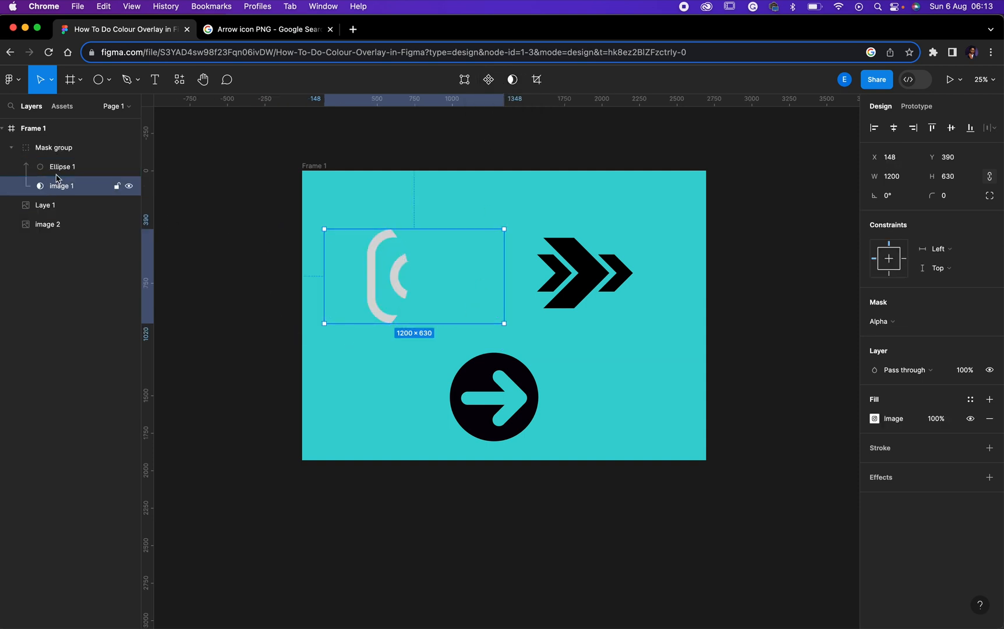
{"action": "left_click", "coordinate": [62, 166]}
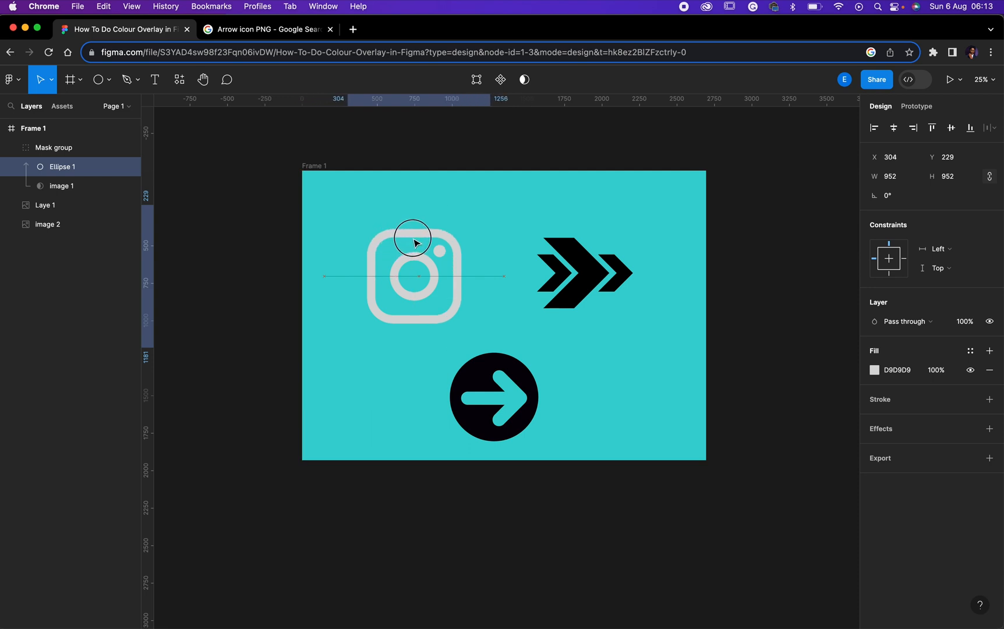
{"action": "left_click", "coordinate": [413, 243]}
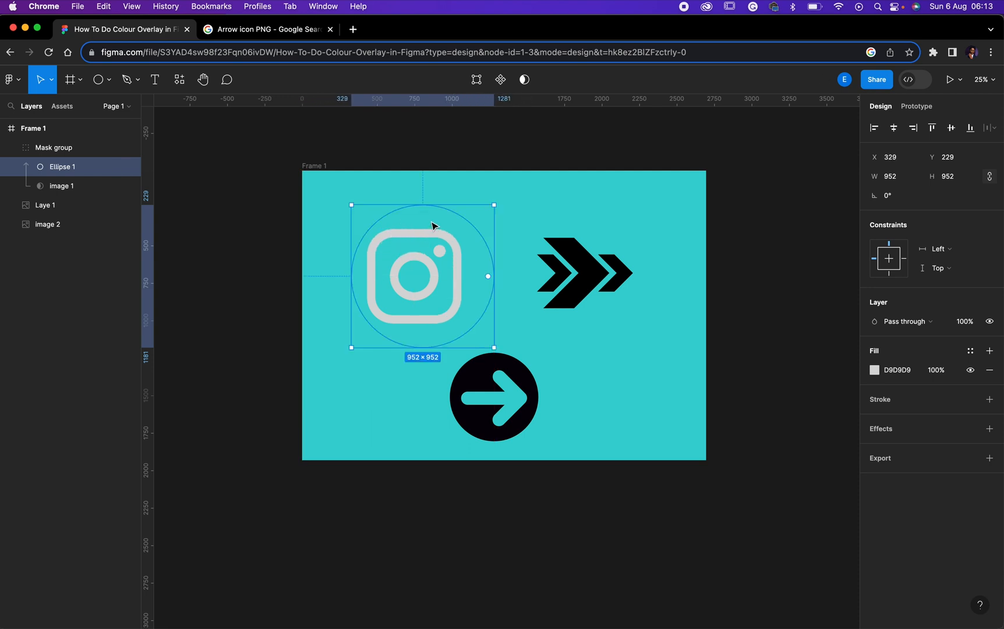
{"action": "mouse_move", "coordinate": [607, 269]}
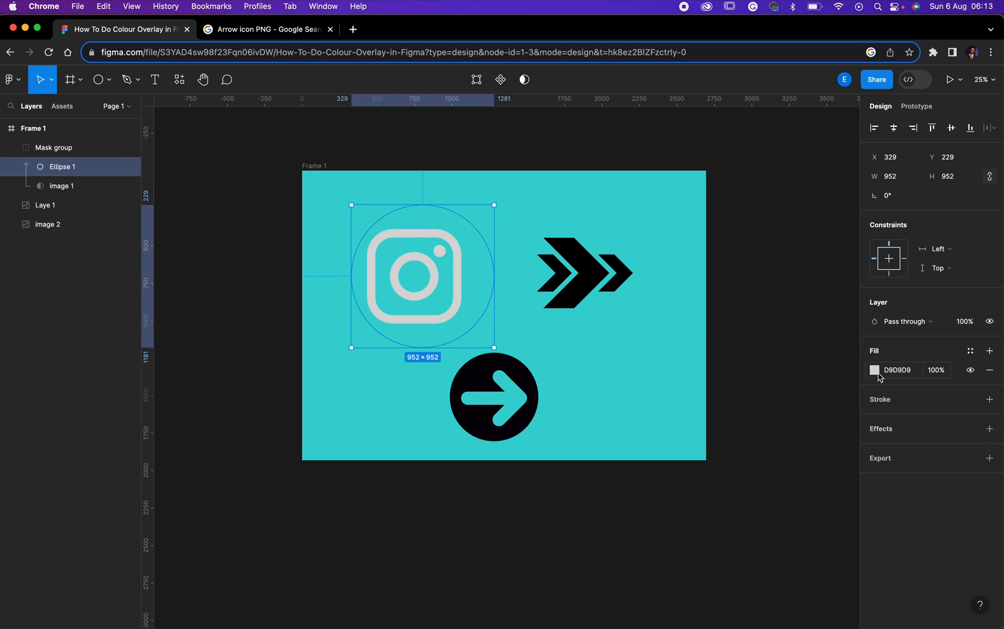
{"action": "mouse_move", "coordinate": [429, 283]}
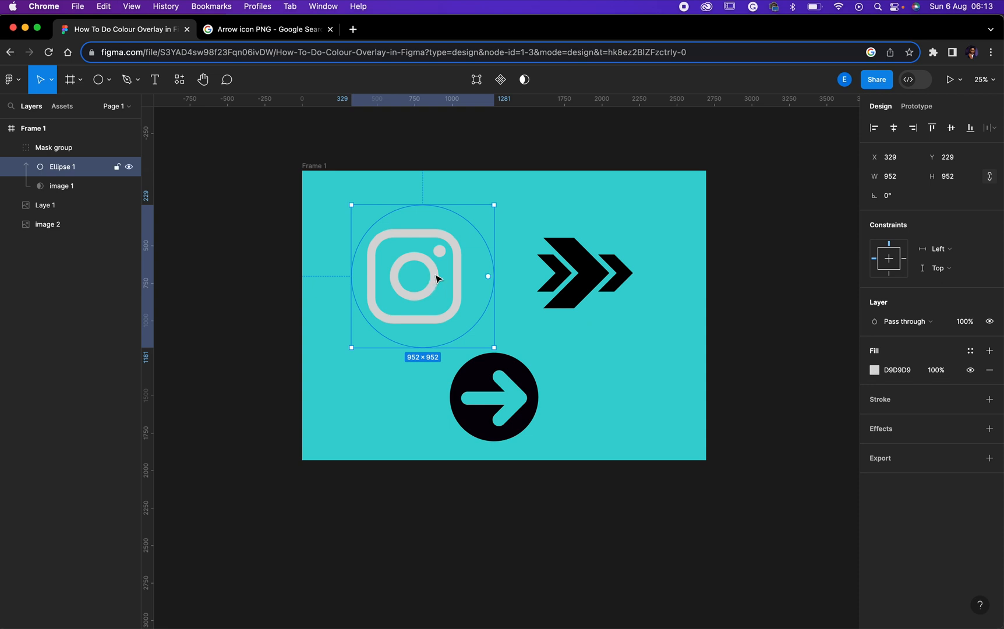
Set Ellipse 1's fill colour to 089CBC.
{"action": "left_click", "coordinate": [11, 148]}
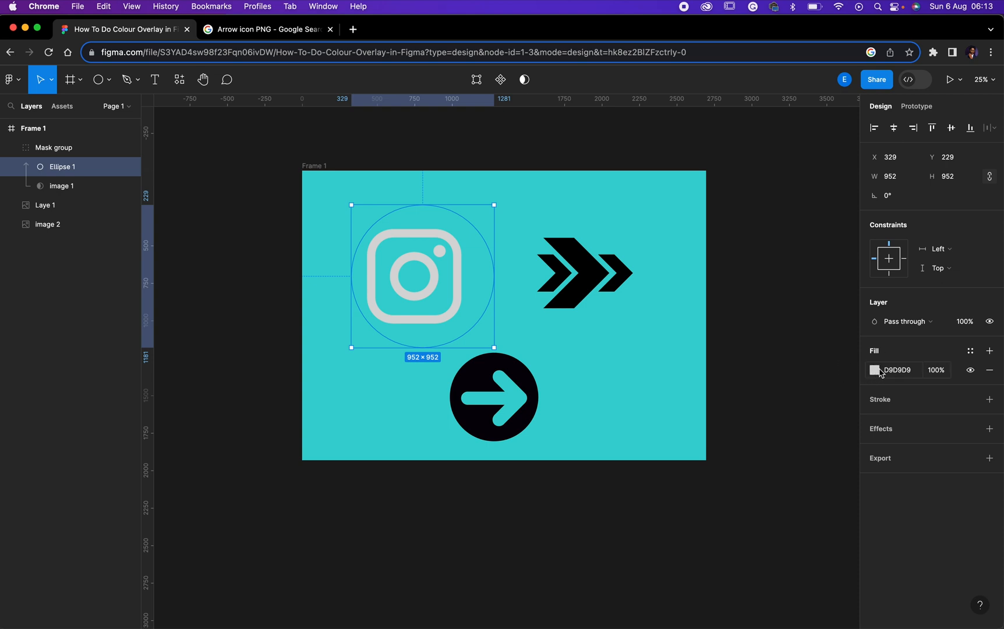
{"action": "left_click", "coordinate": [878, 369]}
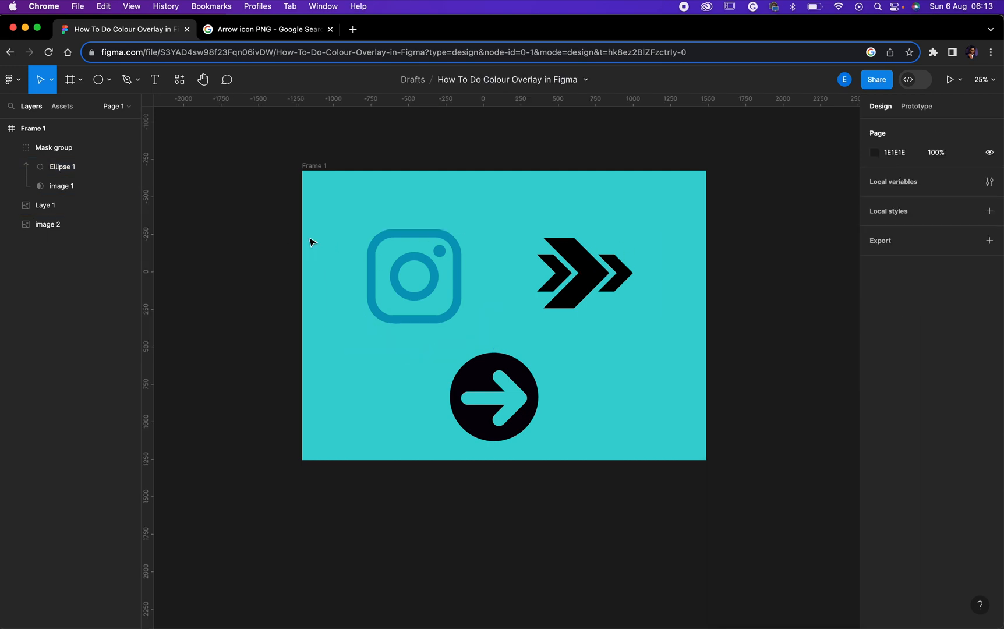
{"action": "mouse_move", "coordinate": [602, 205]}
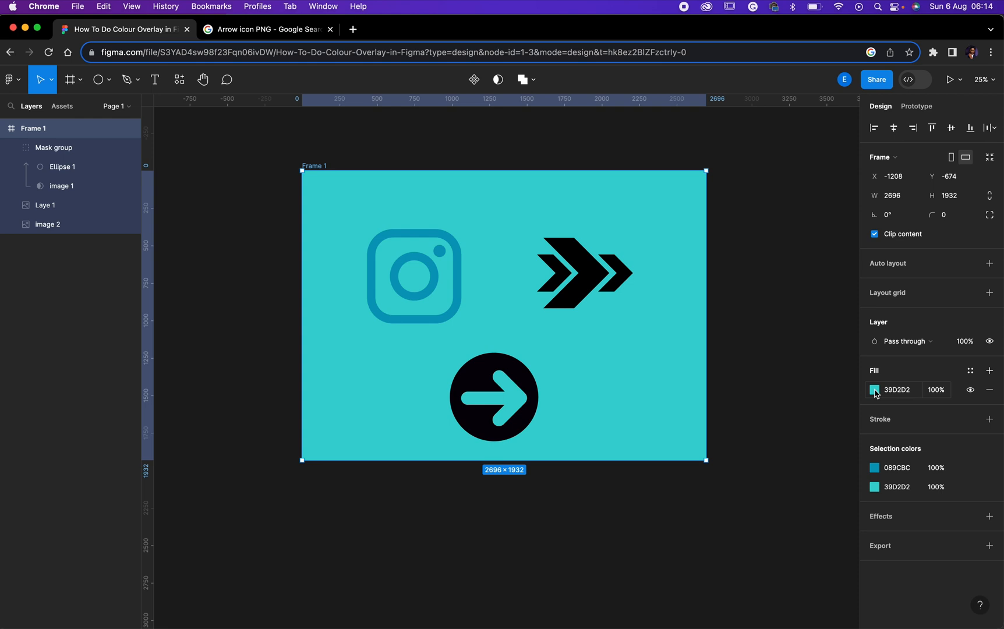
Change Frame 1's fill from 39D2D2 to 2B3C3C, then deselect the frame.
{"action": "left_click", "coordinate": [874, 390]}
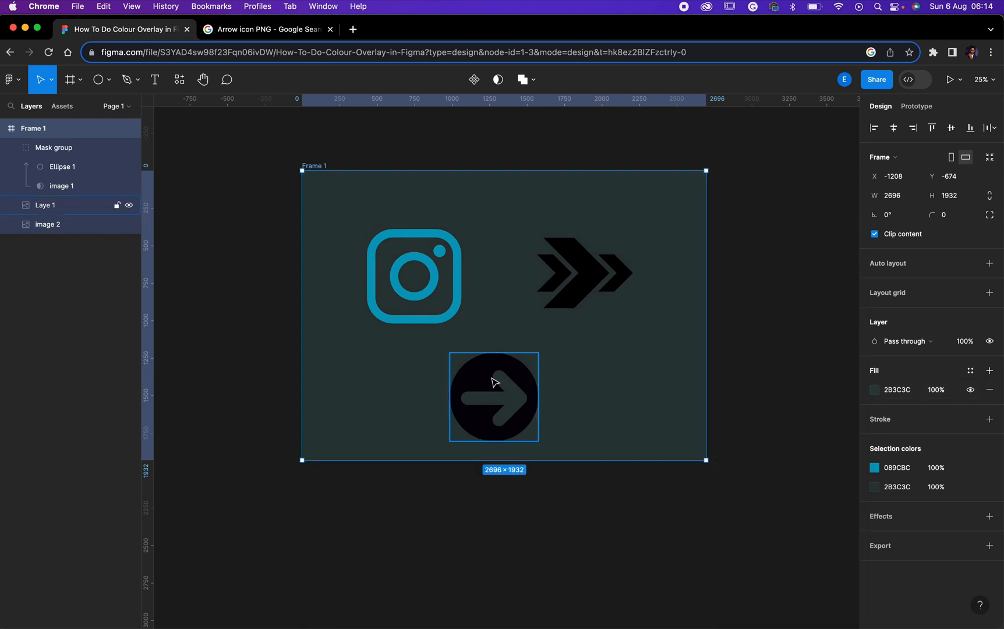
{"action": "left_click", "coordinate": [233, 368]}
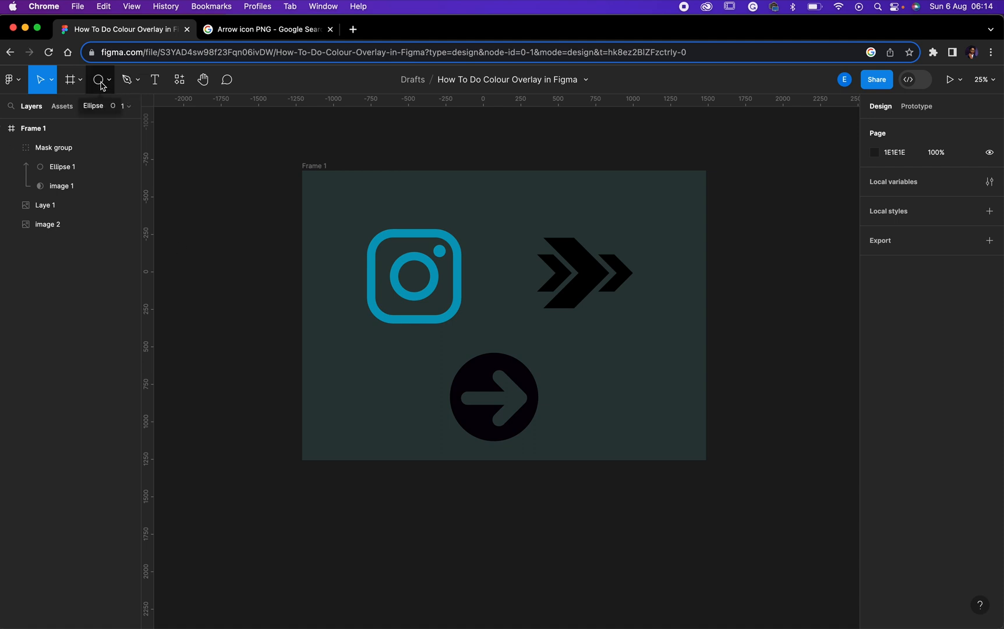
Mask the arrow image (Laye 1) with new circle Ellipse 2, then select Ellipse 2.
{"action": "left_click", "coordinate": [96, 80]}
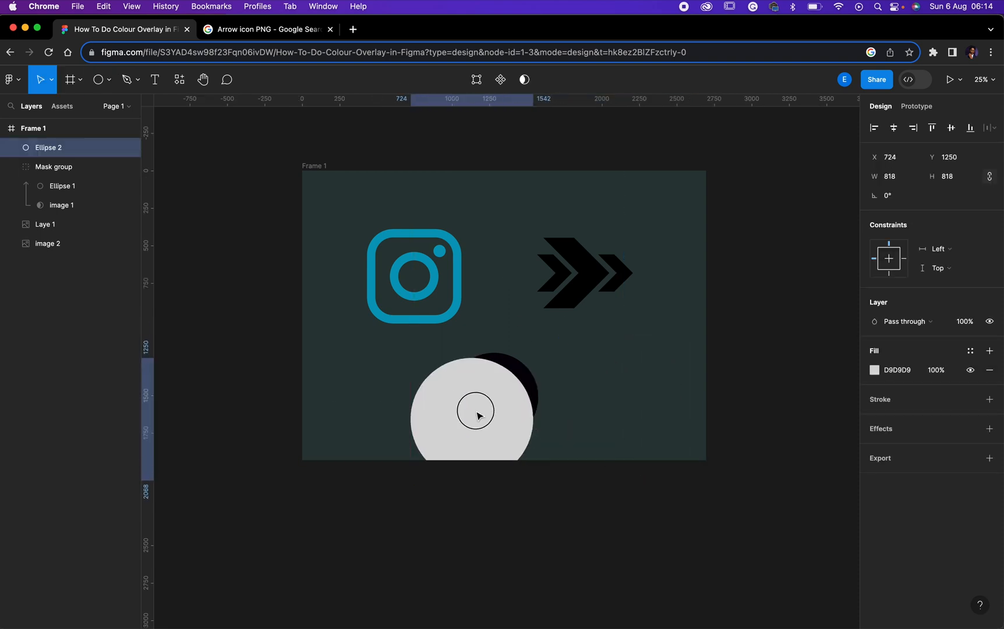
{"action": "left_click", "coordinate": [45, 224]}
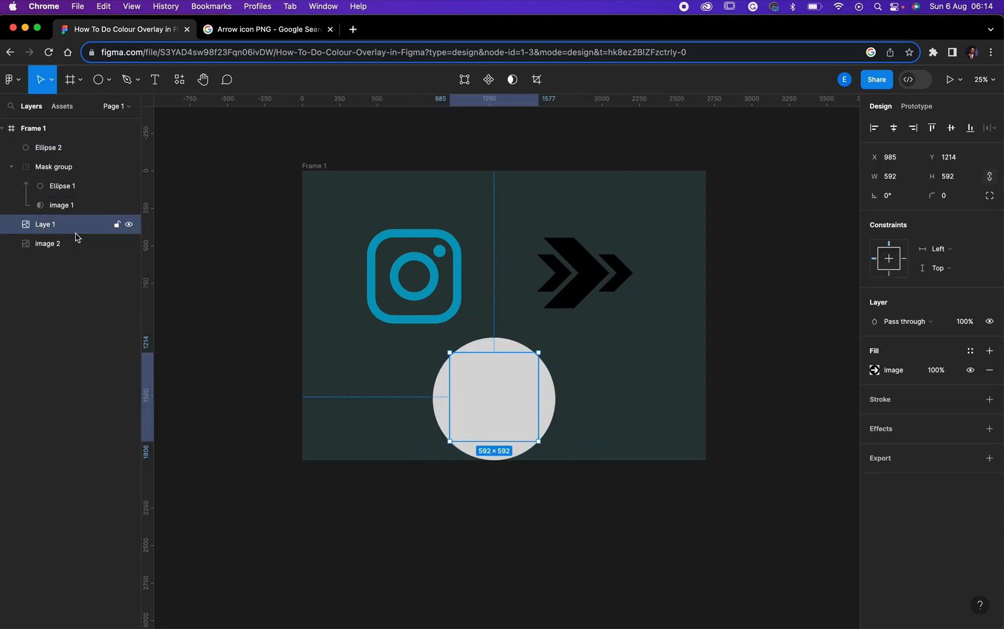
{"action": "left_click", "coordinate": [48, 148]}
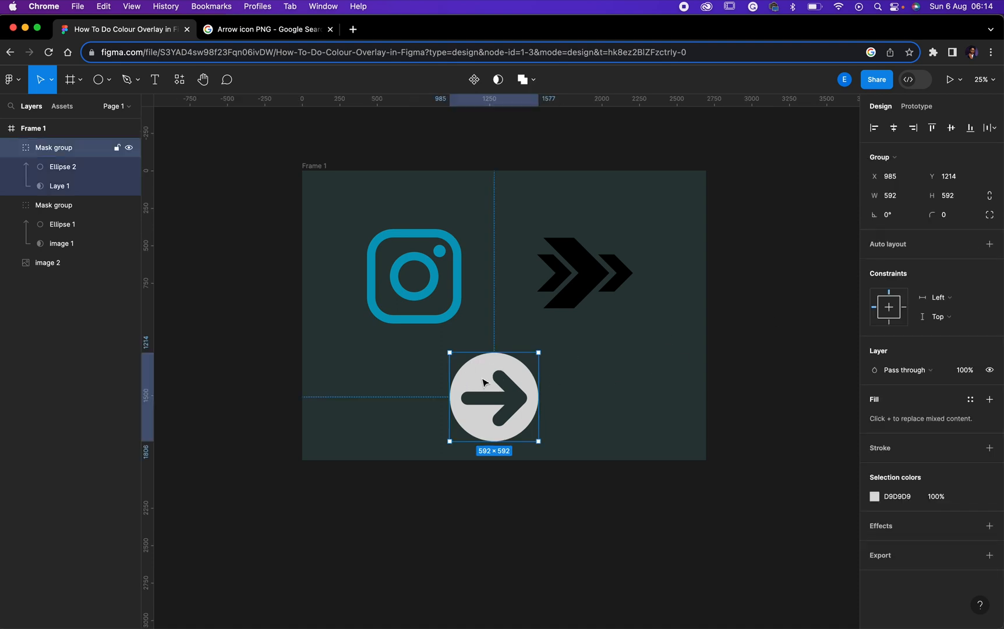
{"action": "mouse_move", "coordinate": [498, 370]}
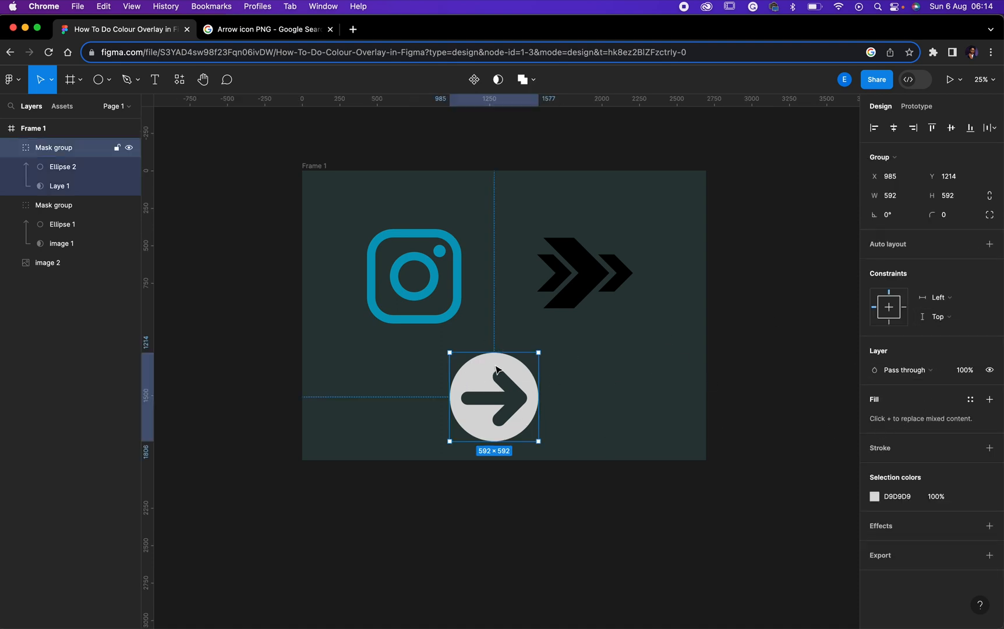
{"action": "left_click", "coordinate": [63, 169]}
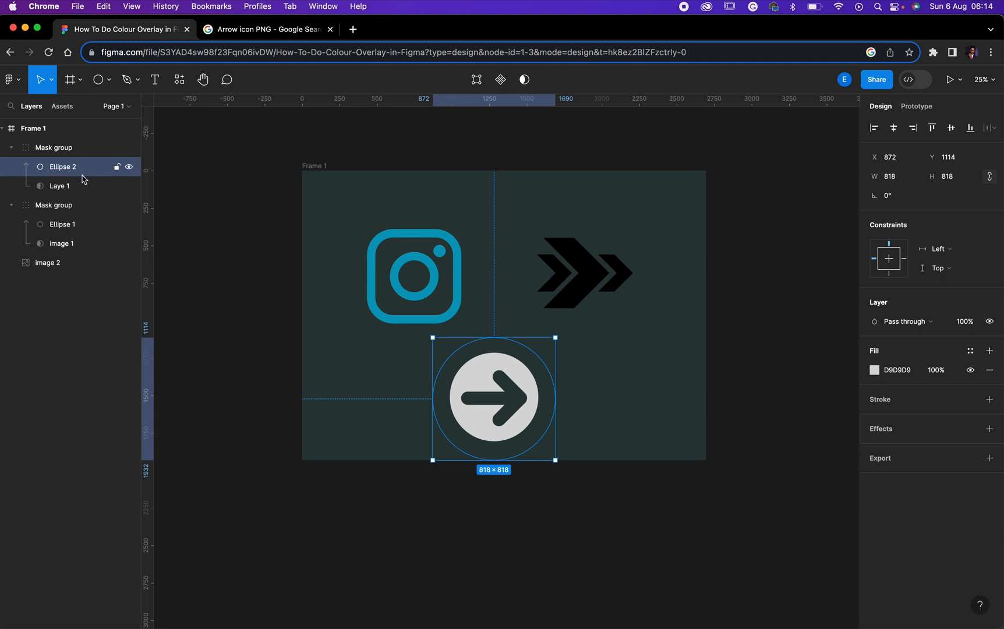
{"action": "left_click", "coordinate": [873, 370]}
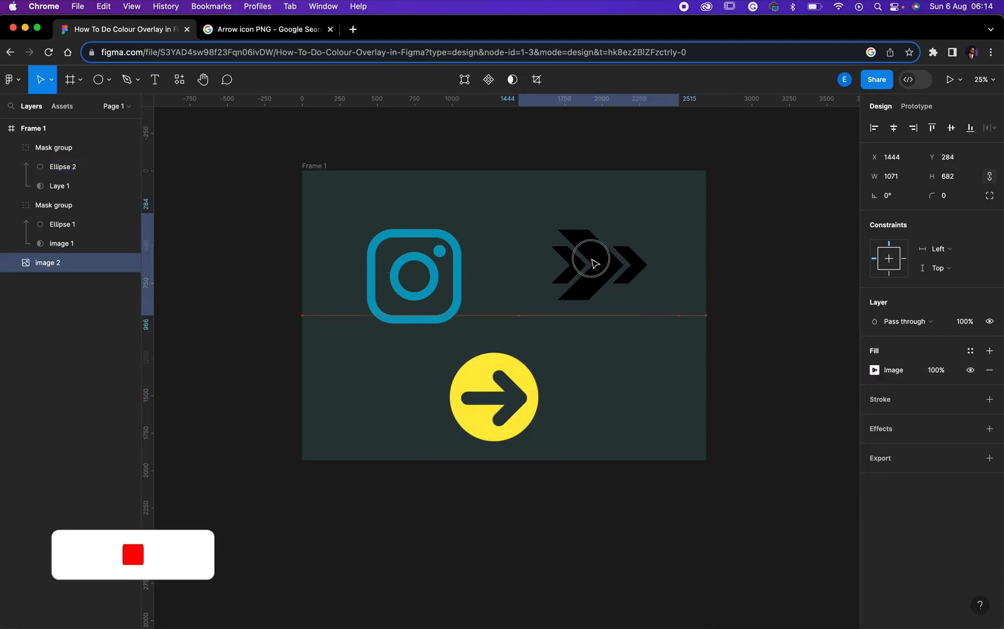
Select the chevron image (Image 2) for masking with Ellipse 3.
{"action": "left_click", "coordinate": [598, 264]}
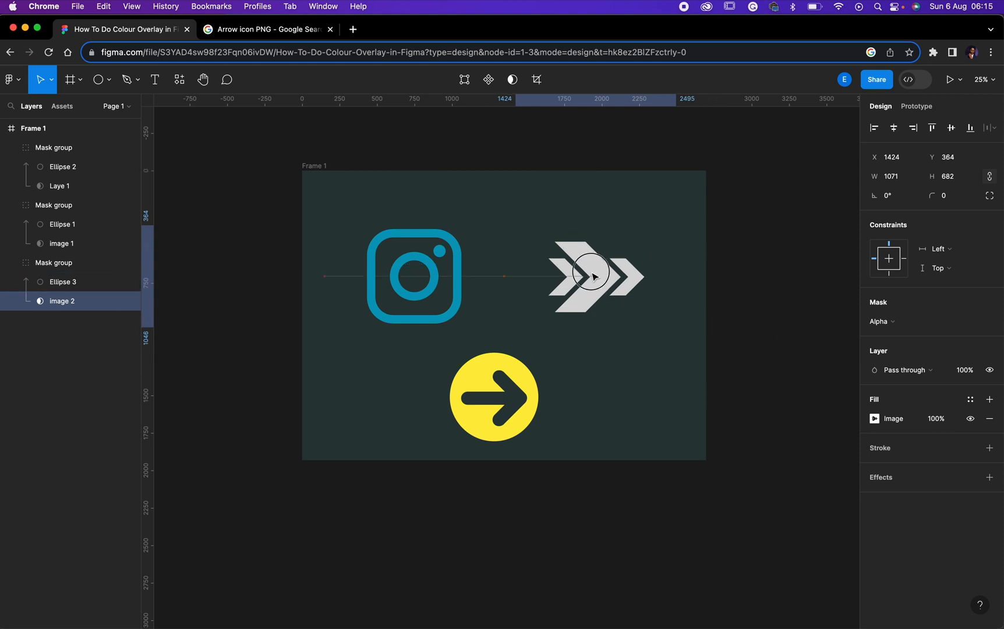
{"action": "left_click", "coordinate": [594, 276]}
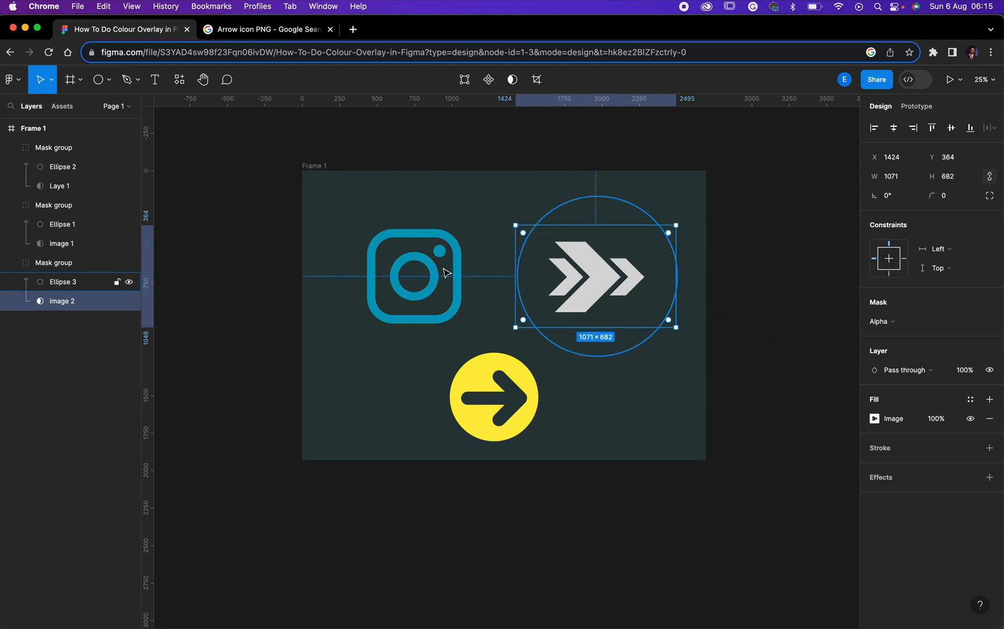
{"action": "left_click", "coordinate": [53, 205]}
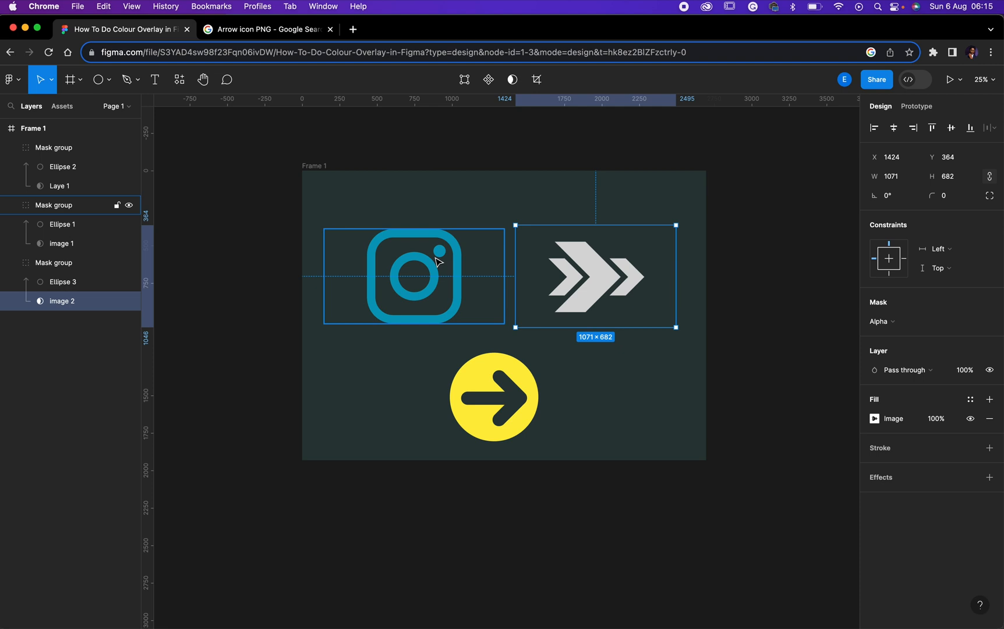
{"action": "mouse_move", "coordinate": [445, 256]}
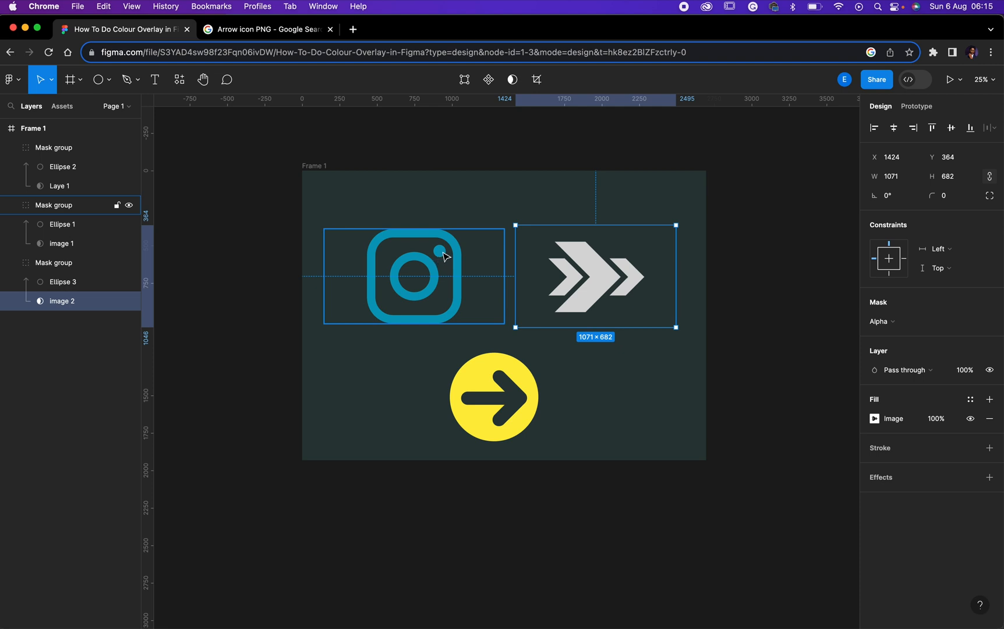